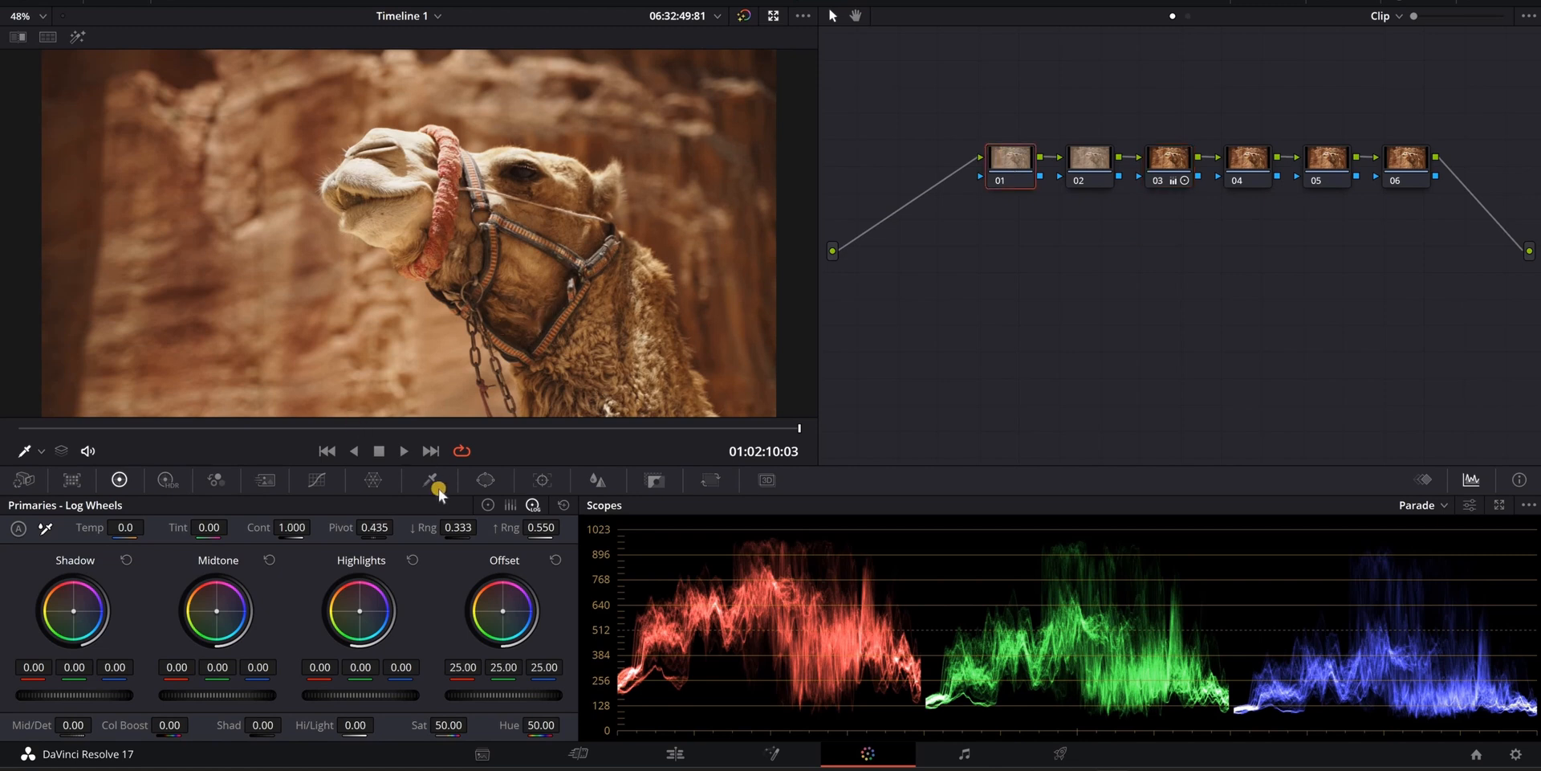
- Key the brightest highlights with Luminance Low at about 67.7 and L.Soft 8.0
left_click(430, 480)
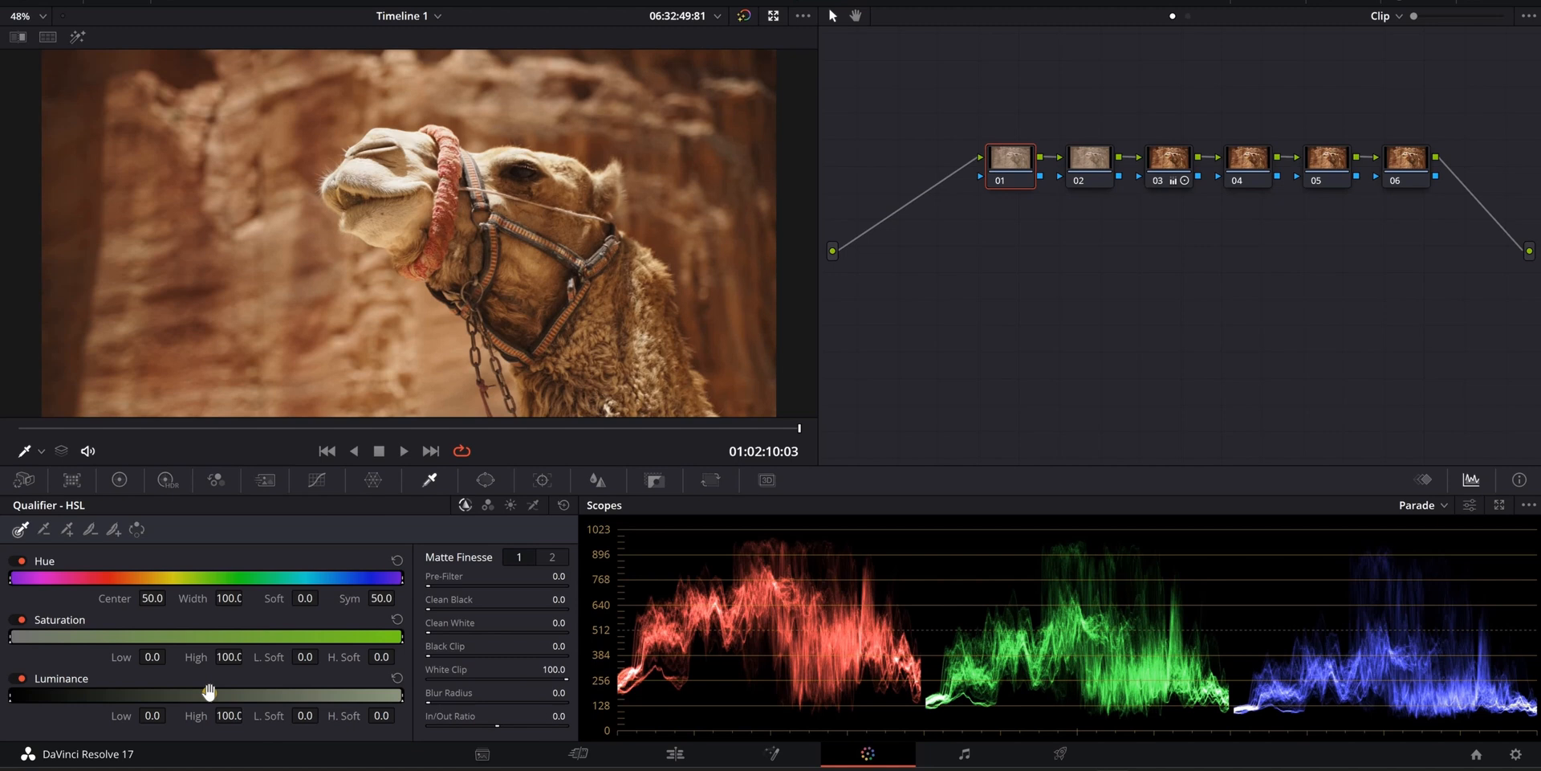
mouse_move(354, 721)
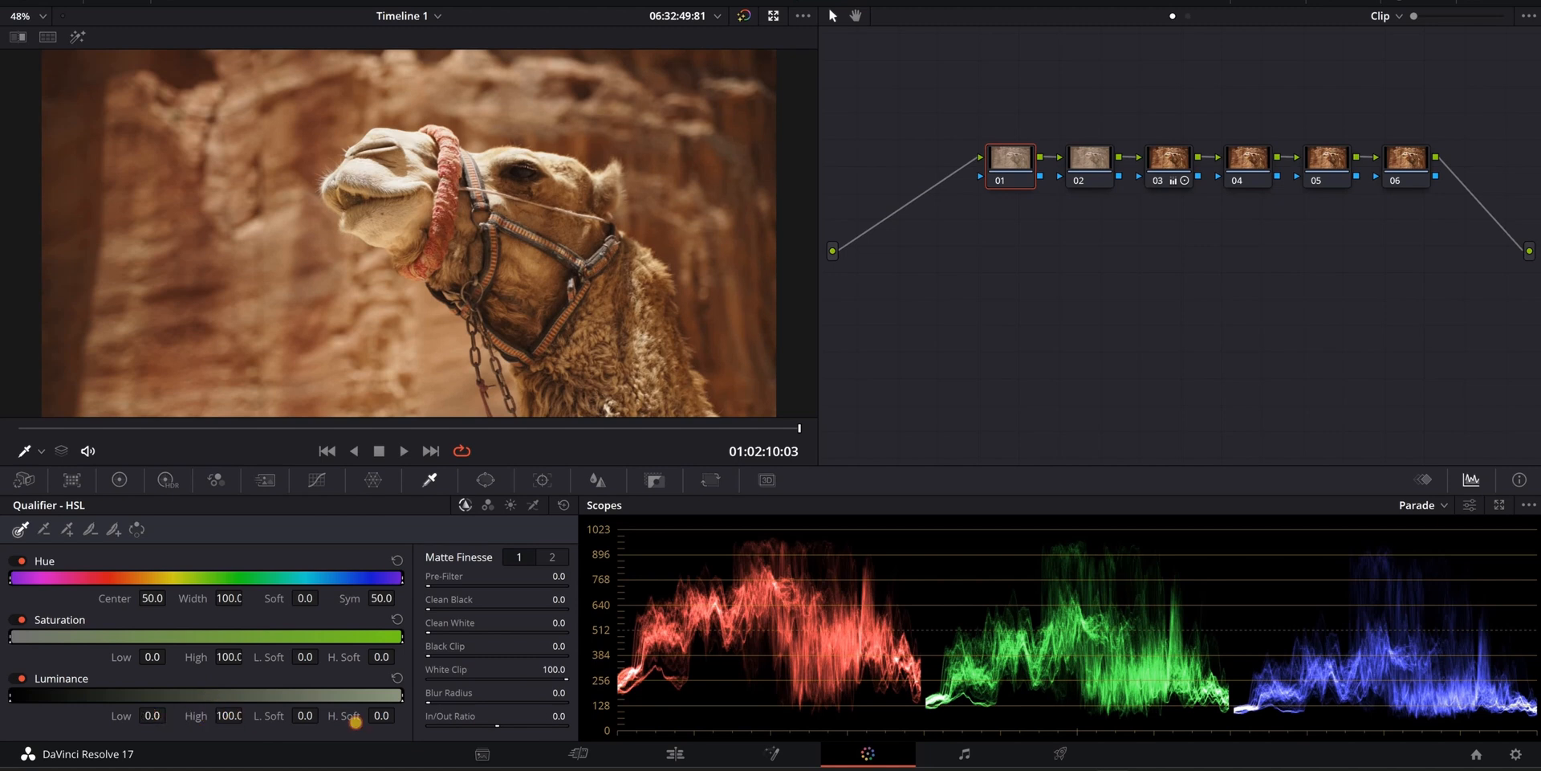
left_click_drag(15, 696, 207, 696)
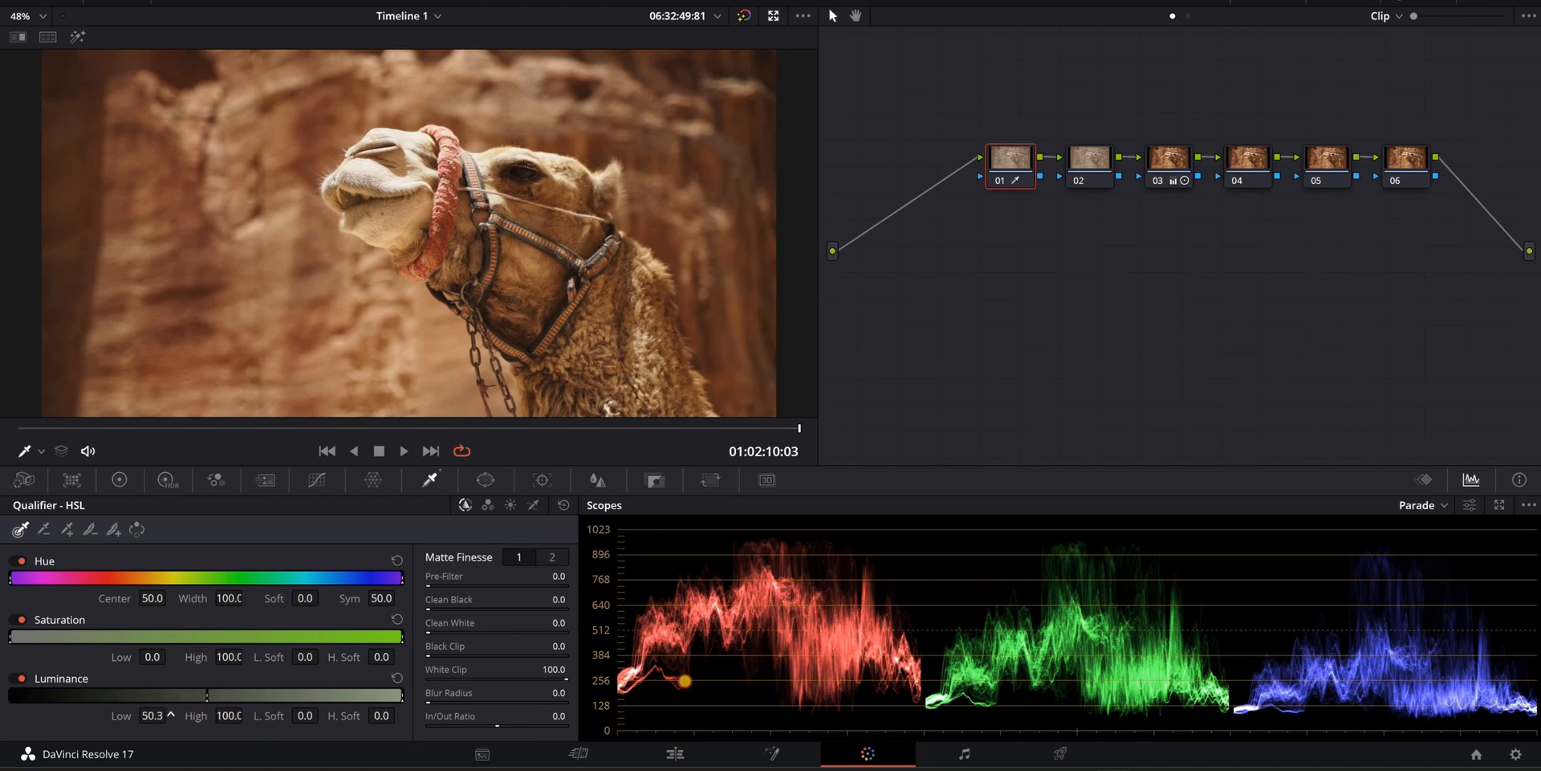
left_click_drag(206, 696, 272, 696)
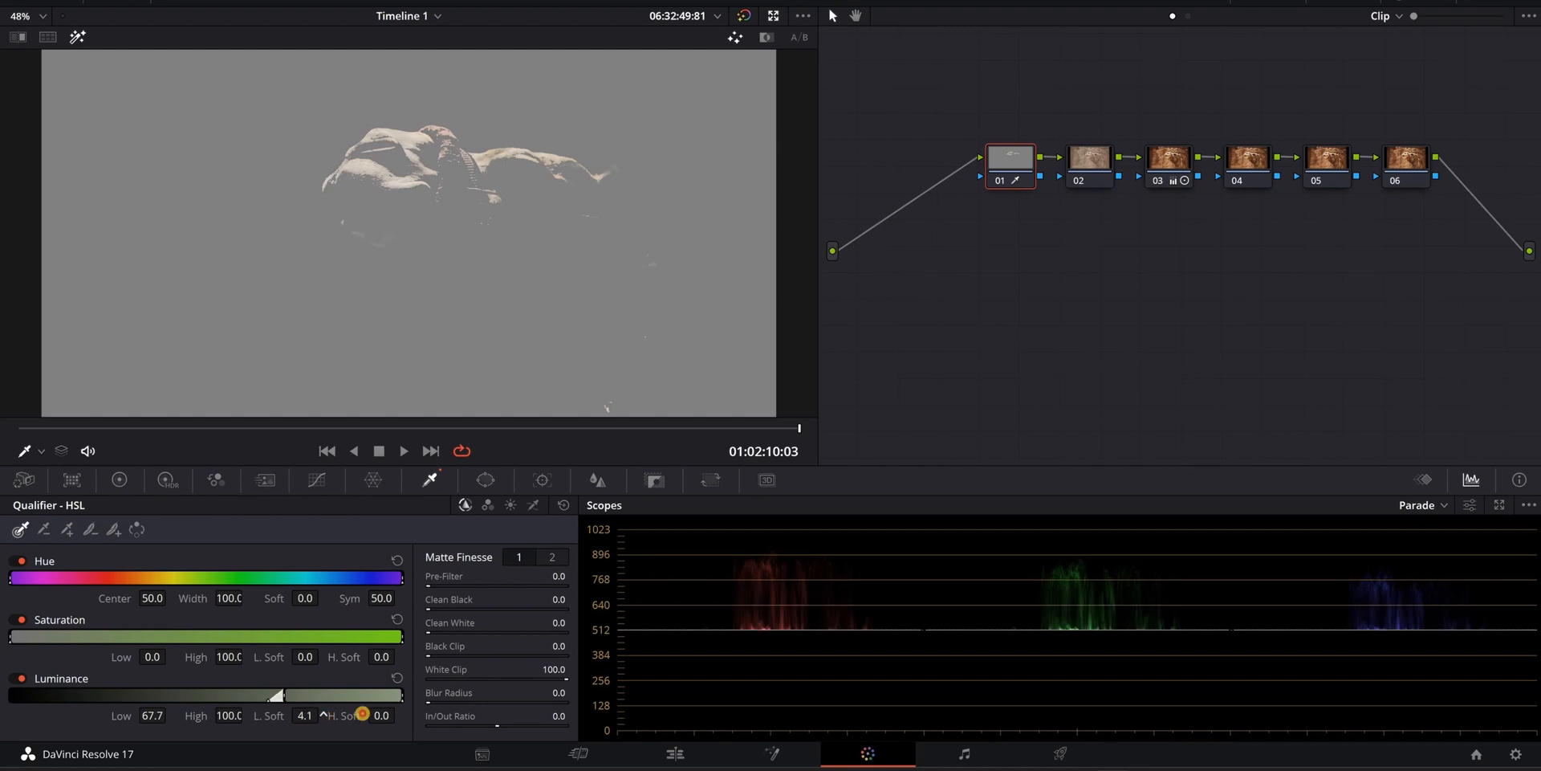
left_click_drag(361, 715, 305, 714)
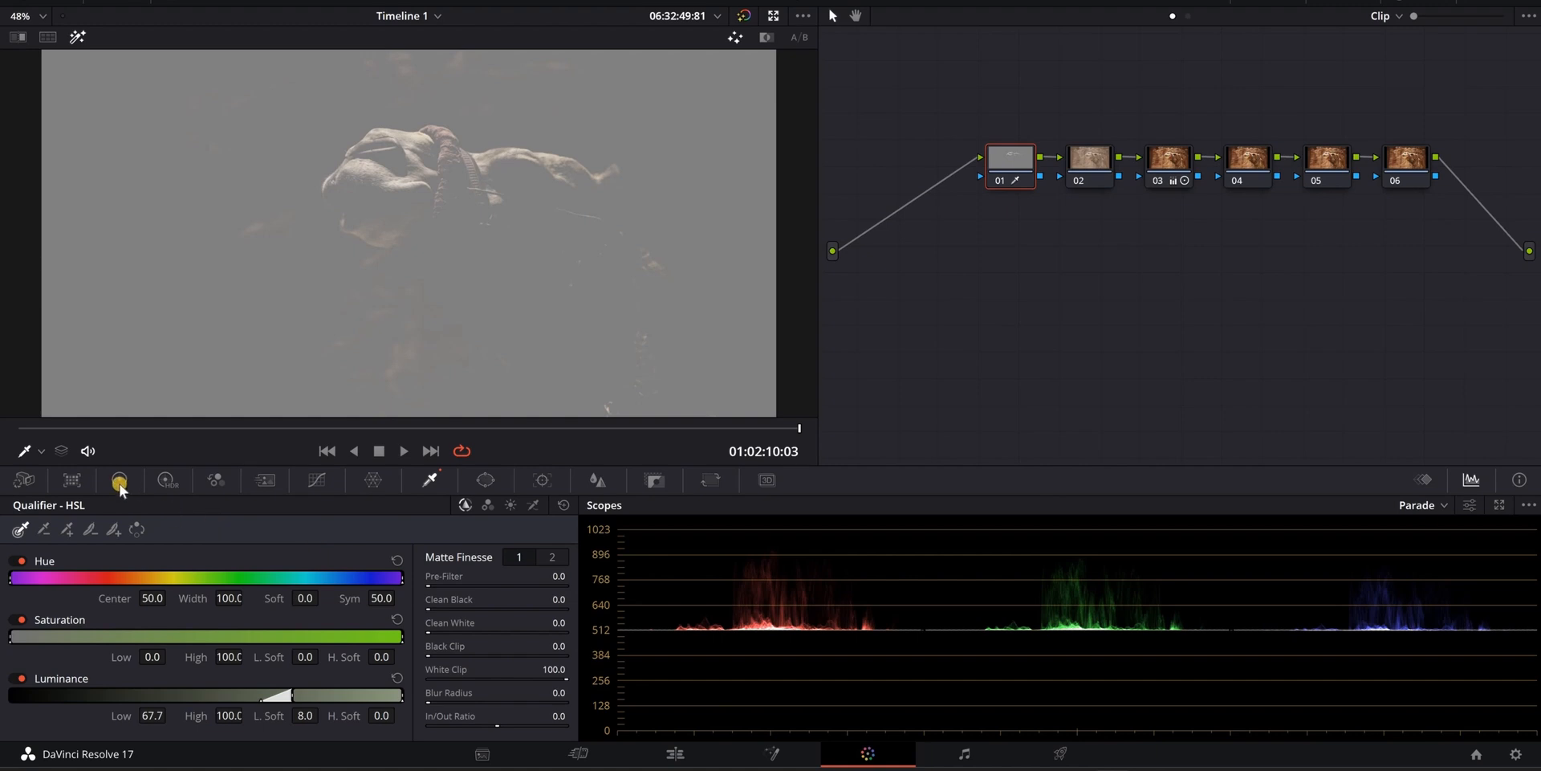
- Lower the Hi/Light value in the Log wheels to -19.50 on the keyed highlights
left_click(119, 481)
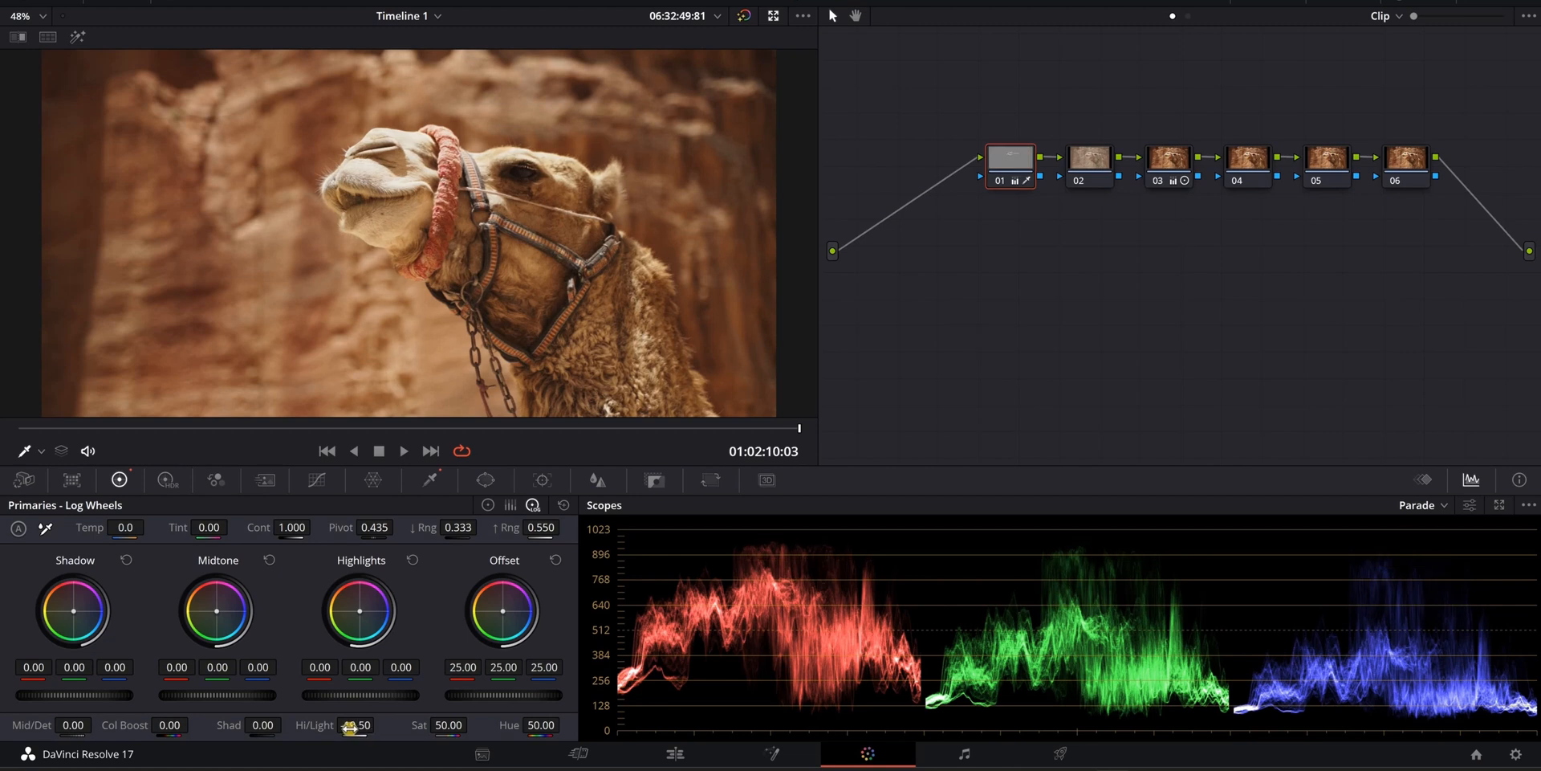
left_click_drag(349, 727, 332, 727)
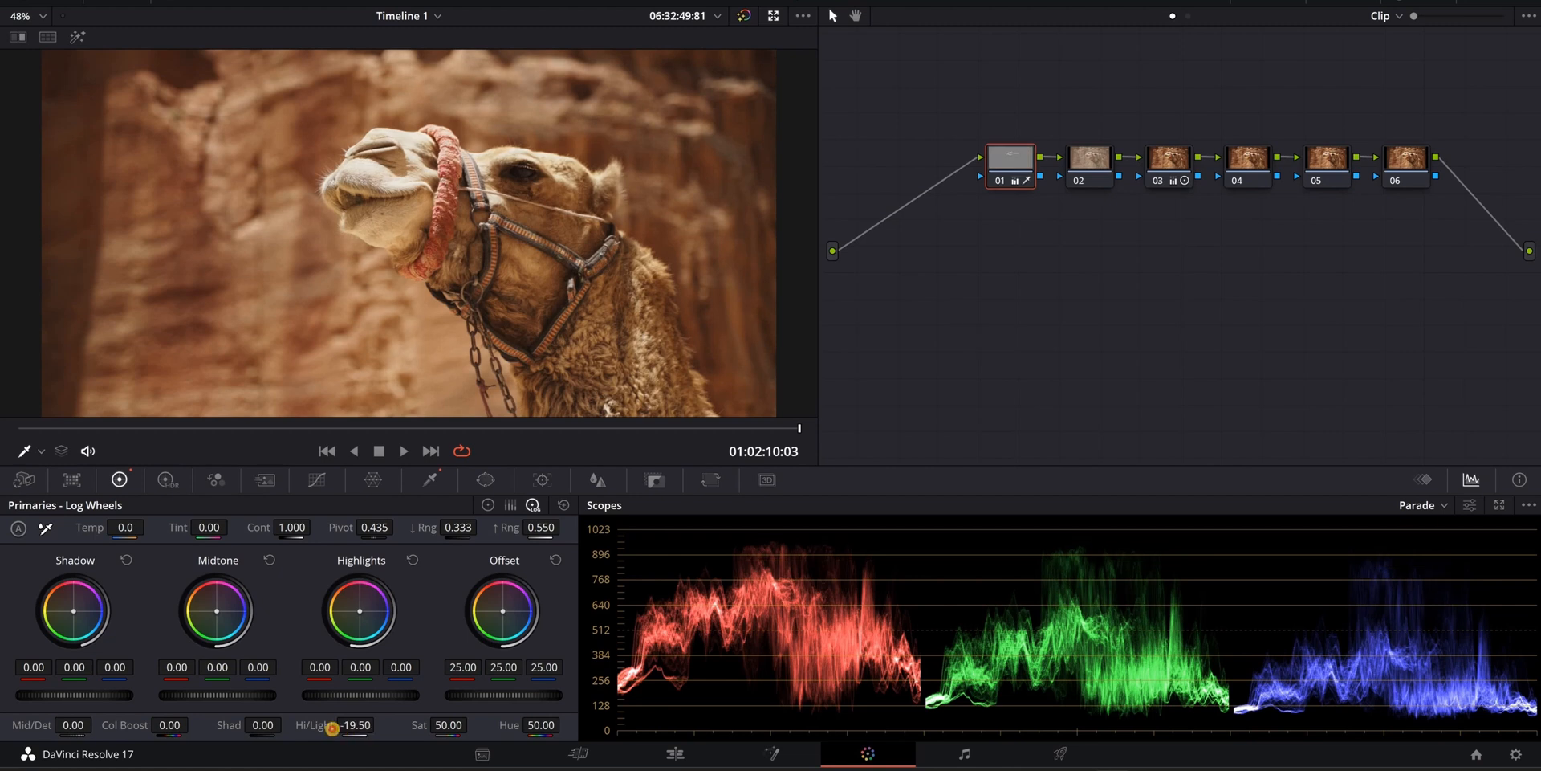
left_click_drag(332, 727, 356, 727)
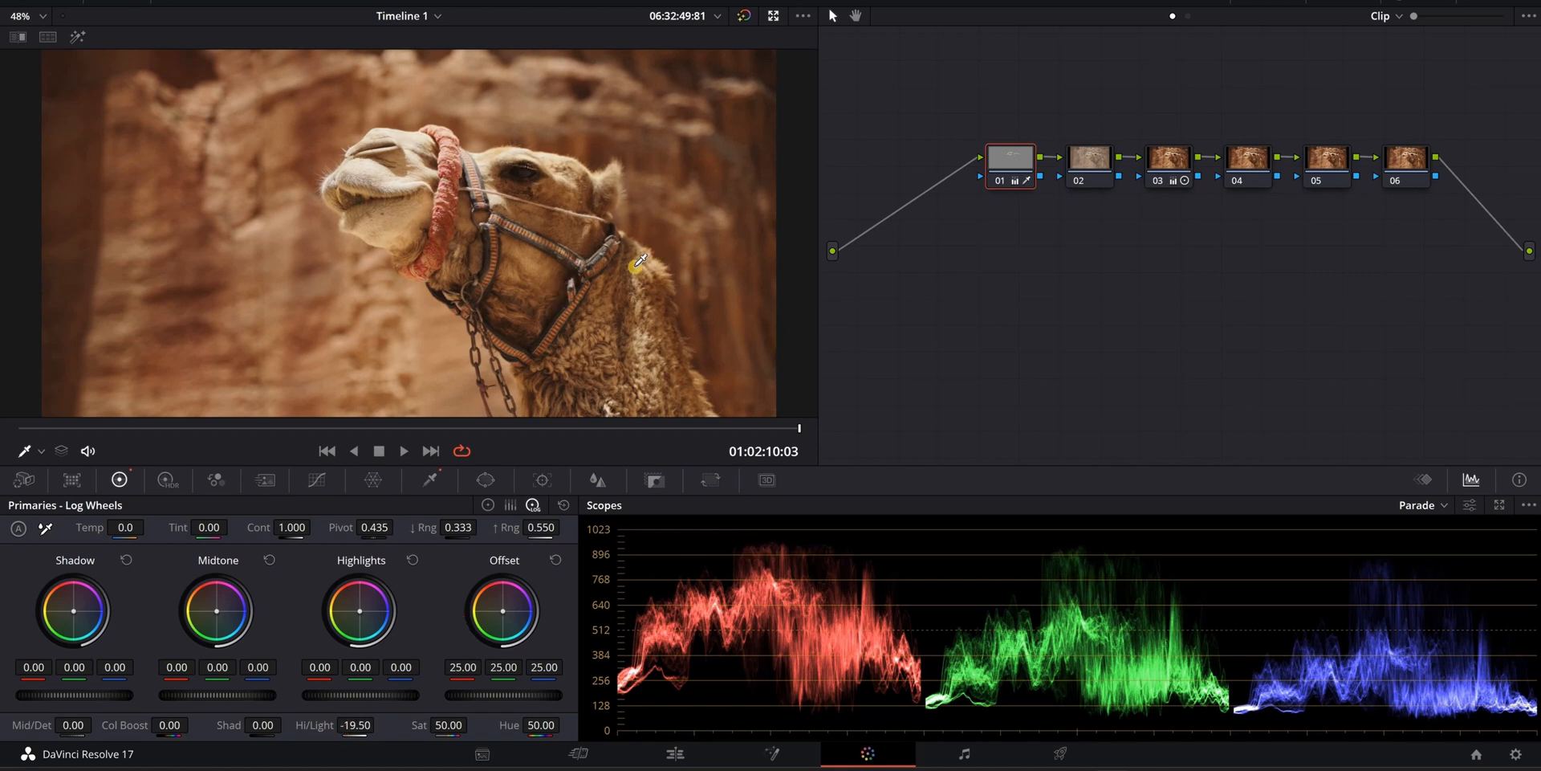
mouse_move(1096, 165)
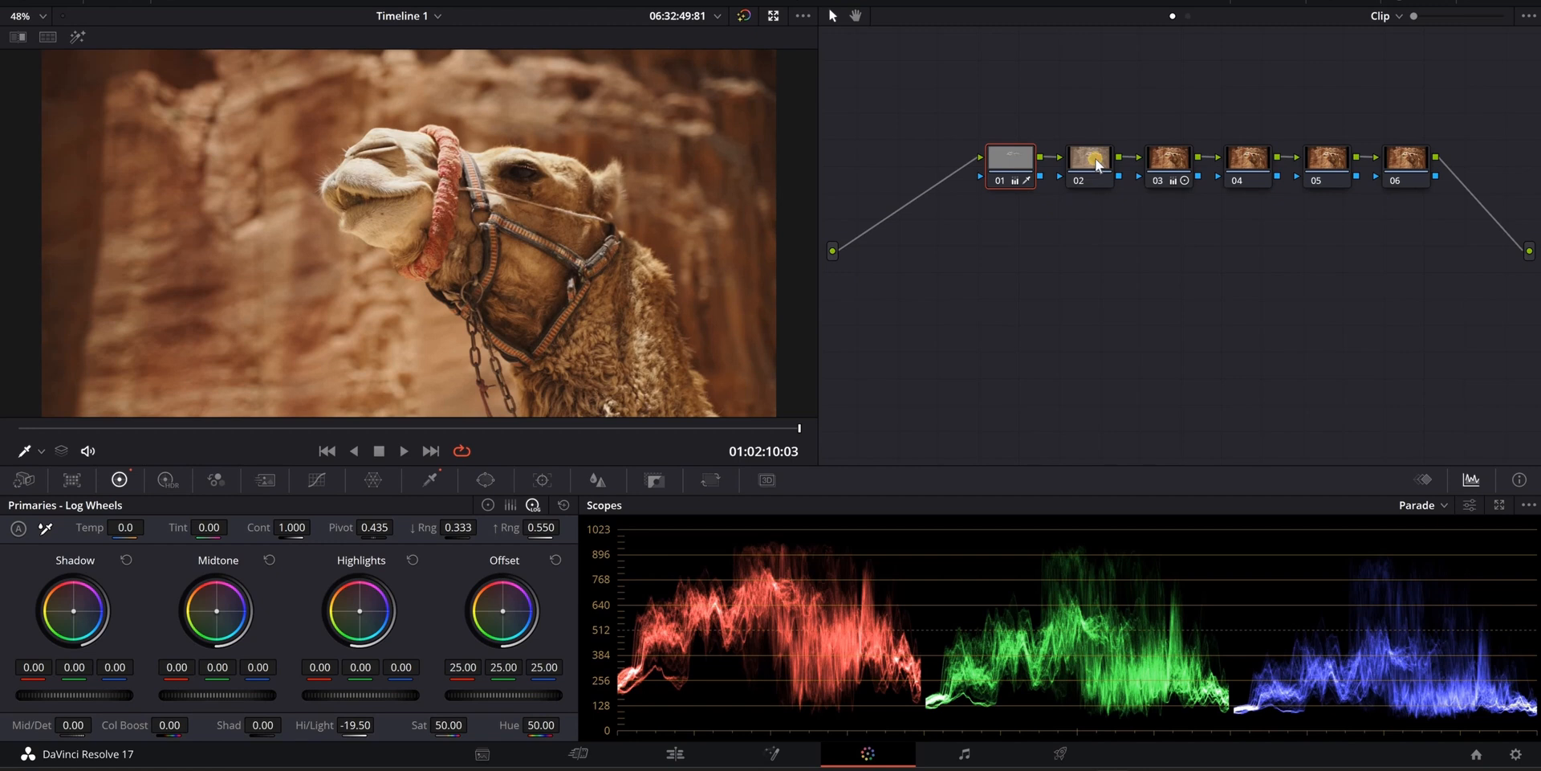
- Select node 02 and set its Temp to -140.0
left_click(1089, 157)
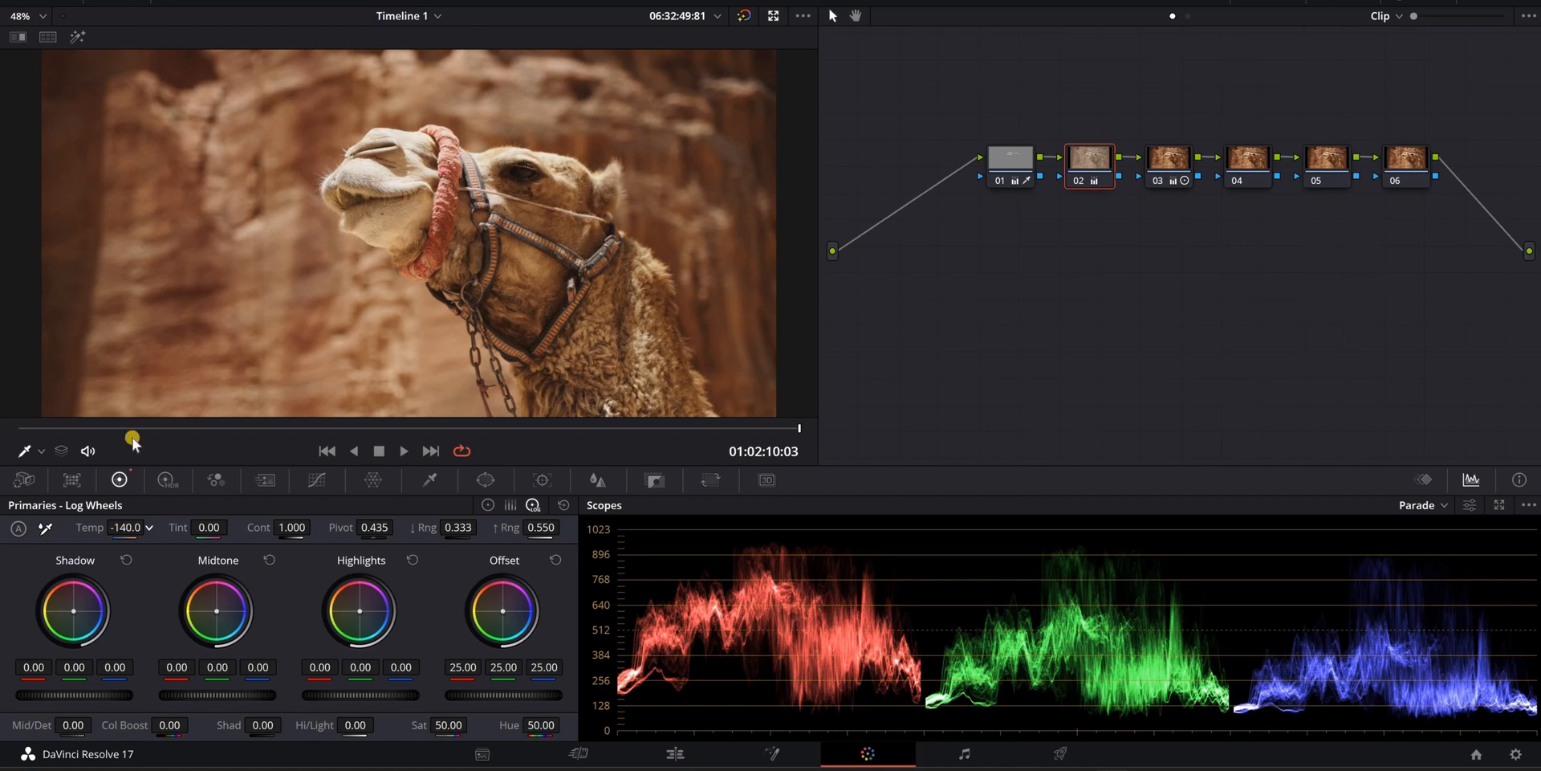
mouse_move(475, 192)
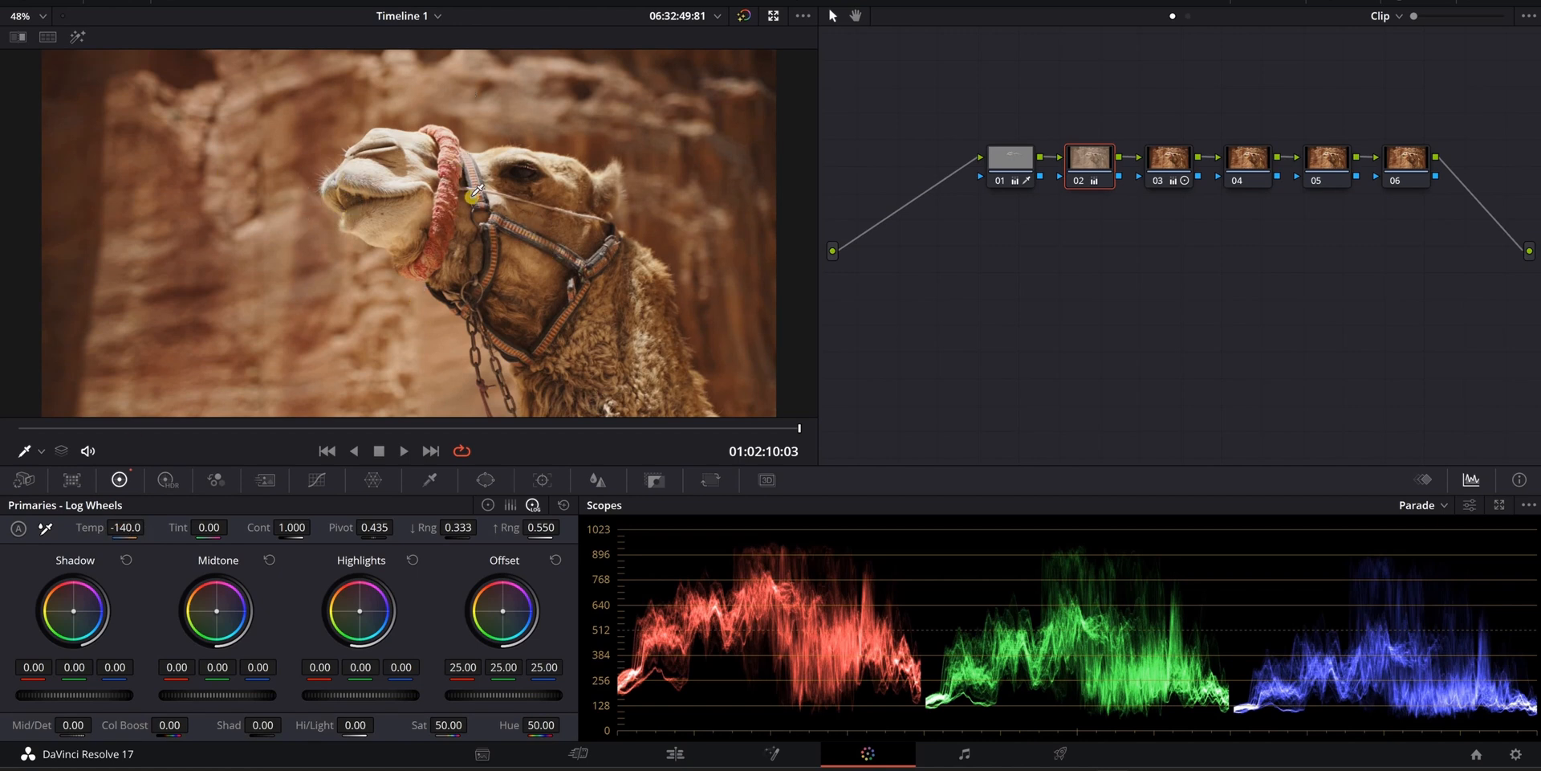
mouse_move(509, 268)
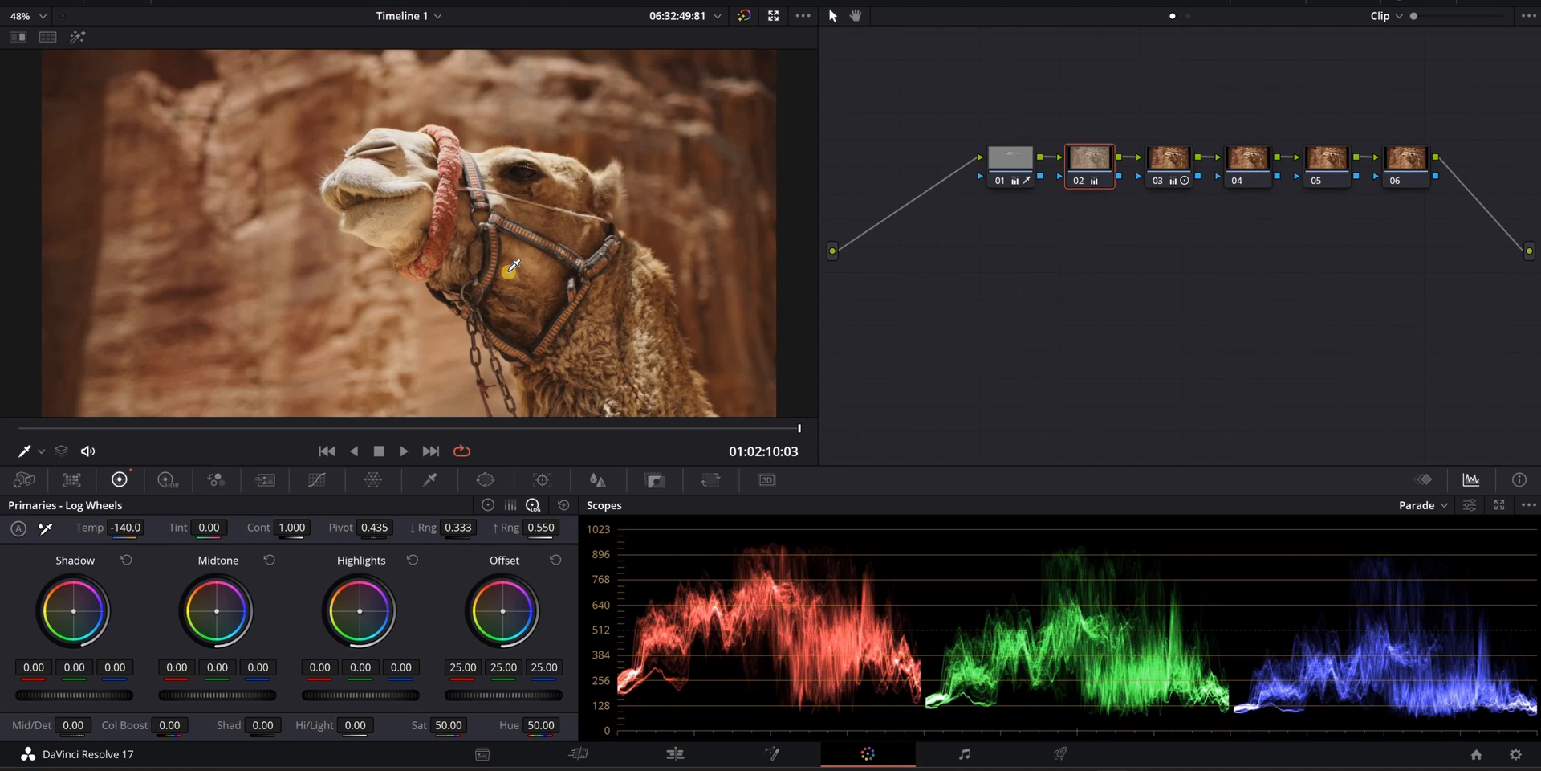
mouse_move(932, 288)
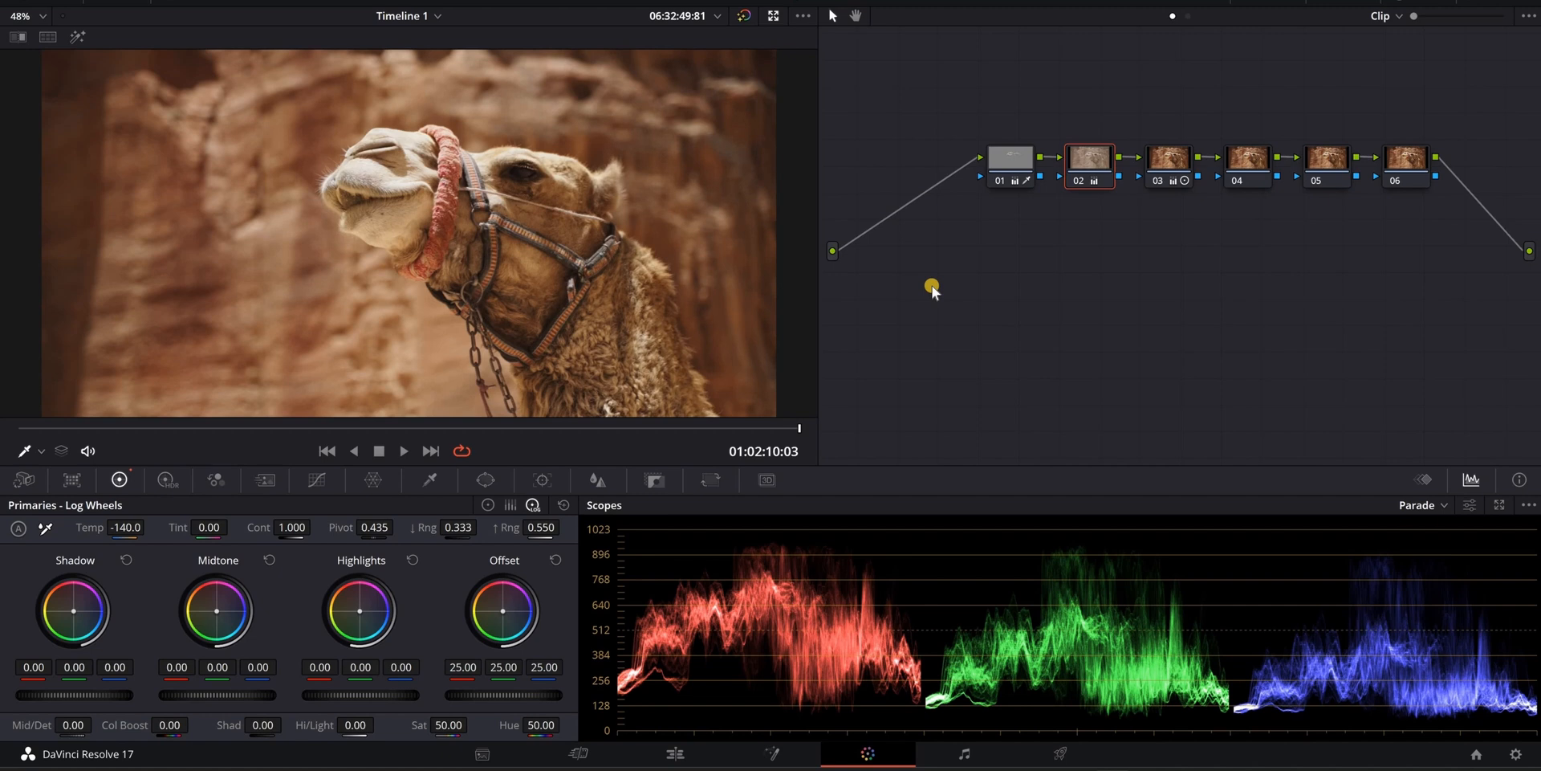
mouse_move(1078, 323)
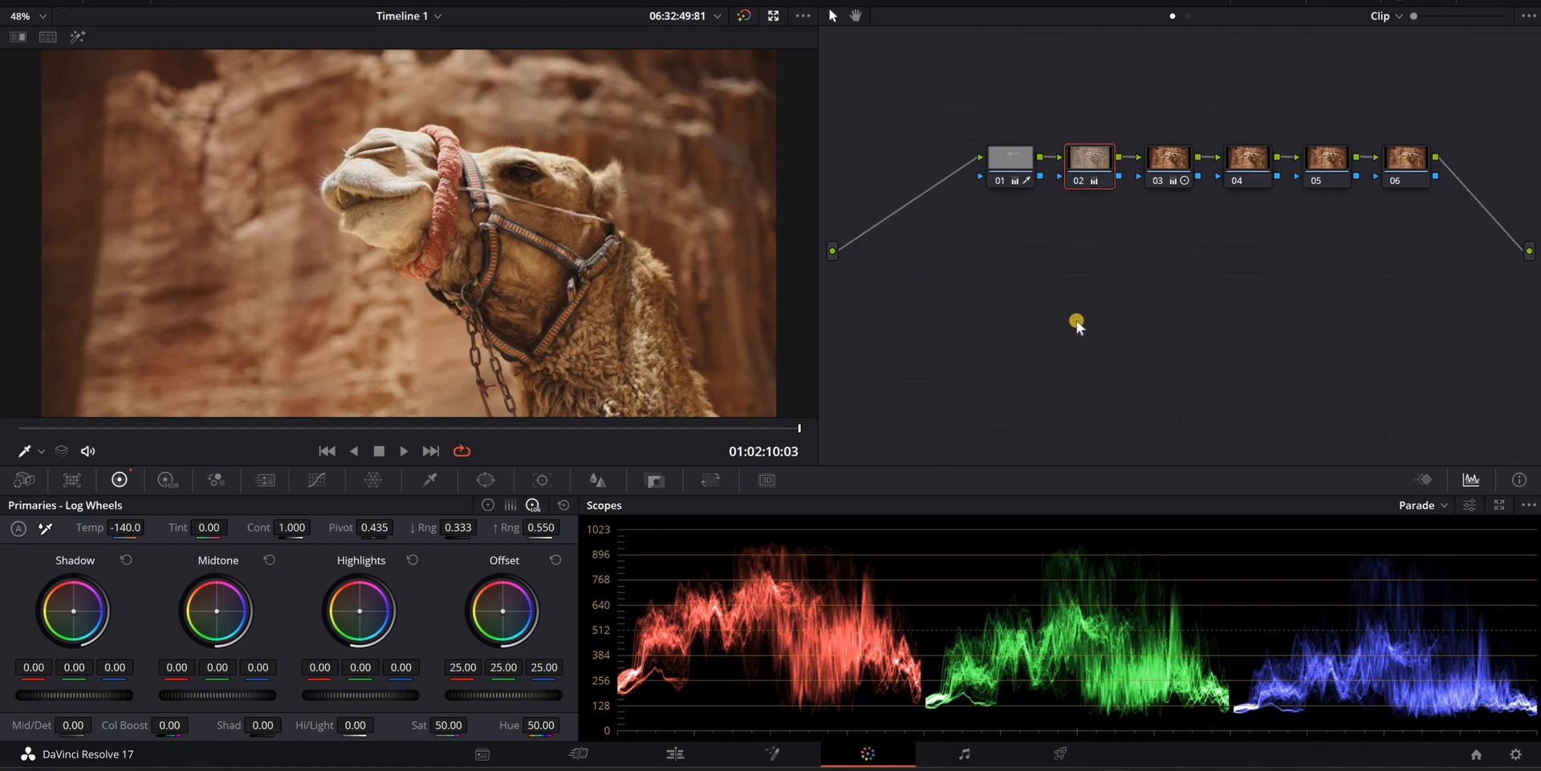